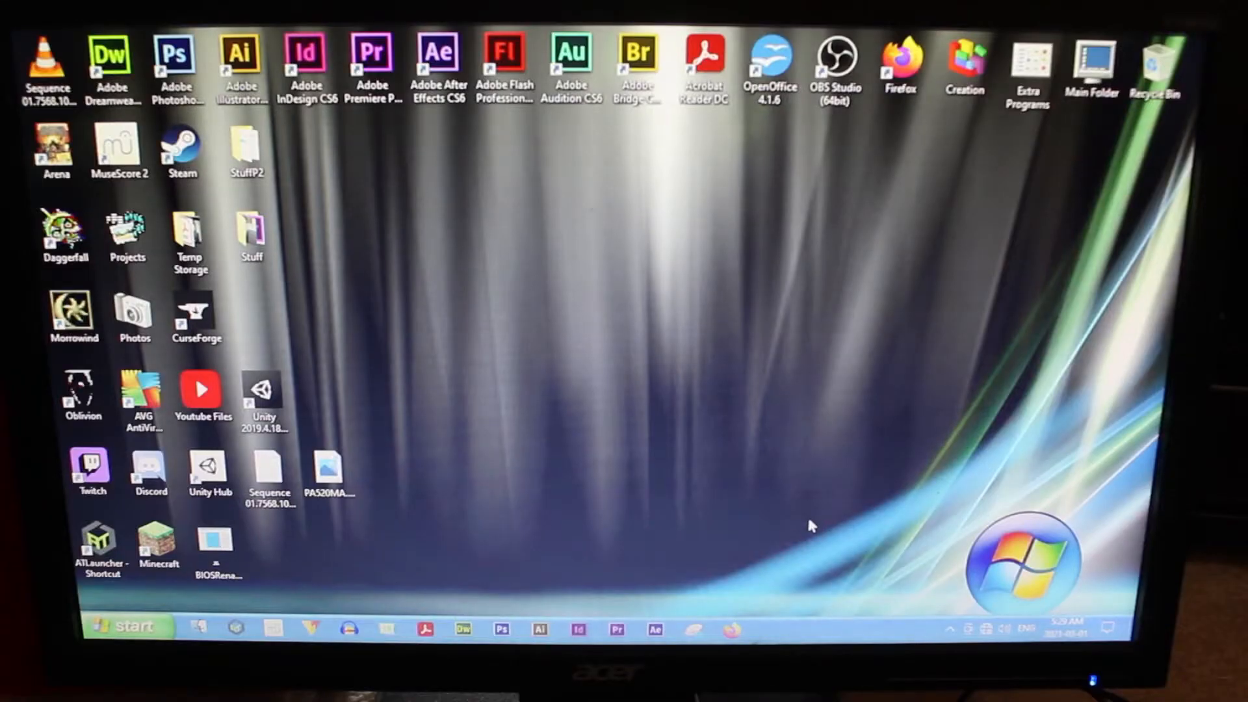
{"action": "mouse_move", "coordinate": [772, 571]}
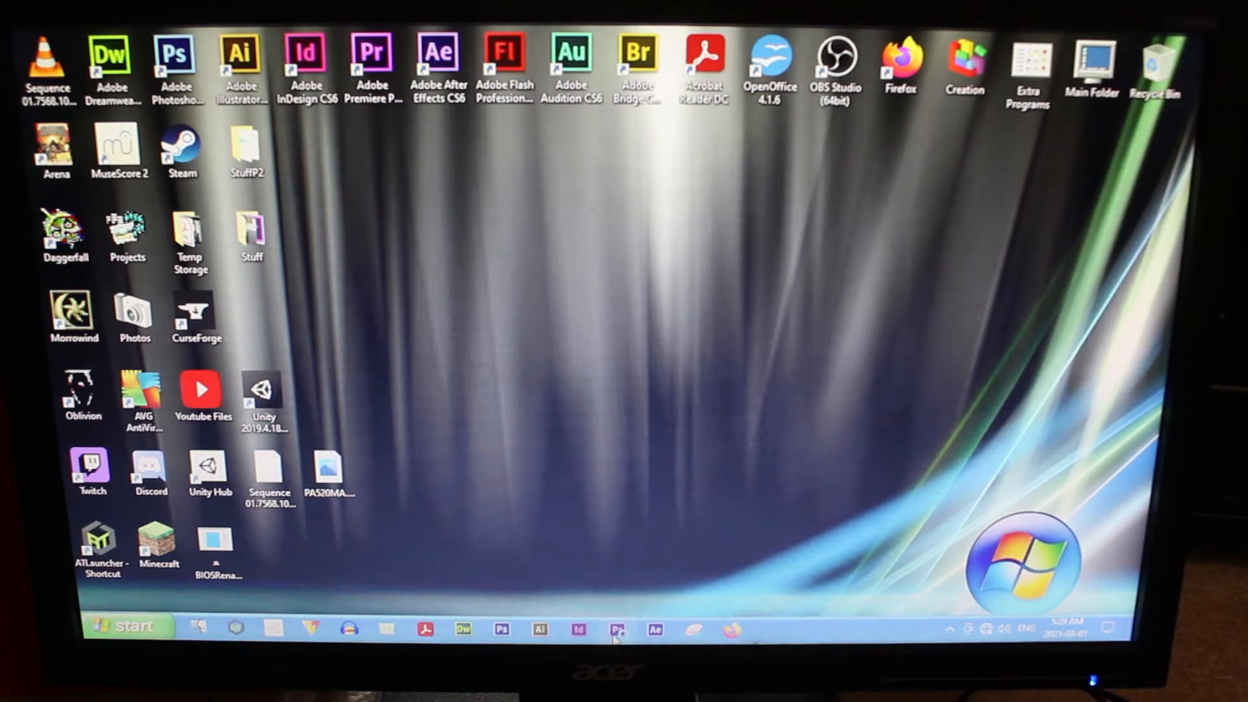
Launch Adobe Premiere Pro CS6 from the taskbar to reach its welcome screen.
{"action": "left_click", "coordinate": [616, 629]}
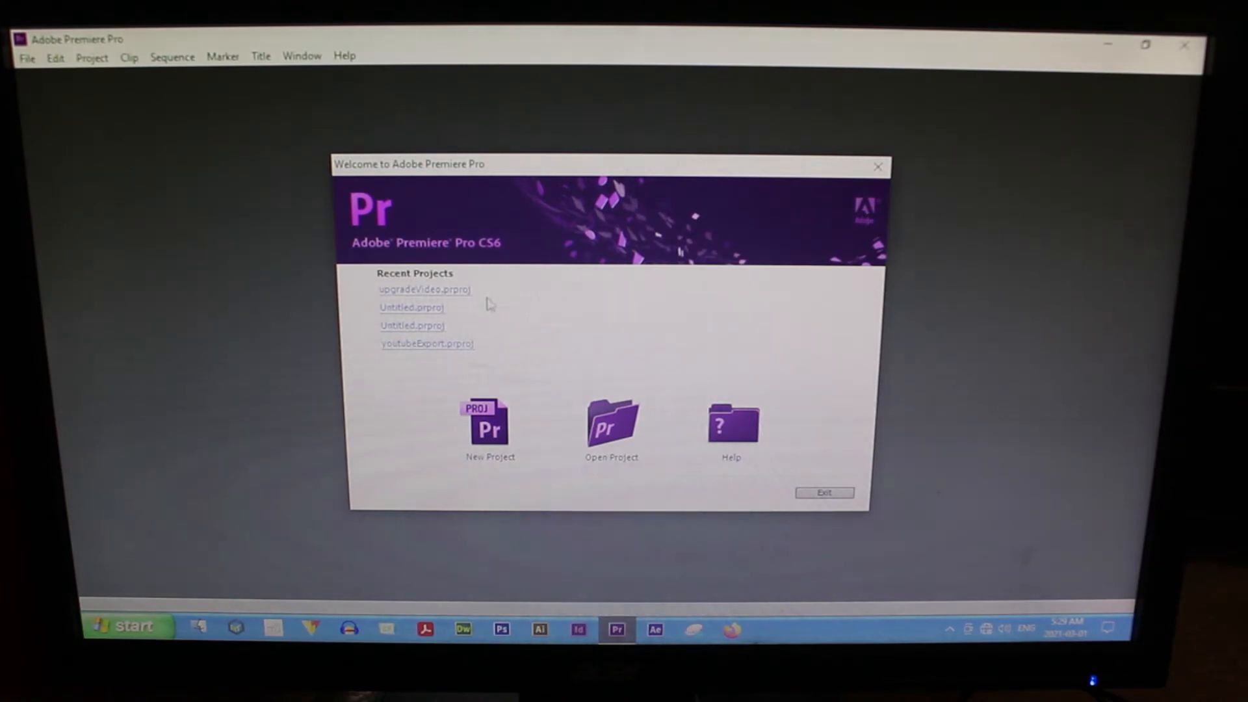
Load the upgradeVideo.prproj recent project with its Sequence 01 timeline.
{"action": "left_click", "coordinate": [424, 289]}
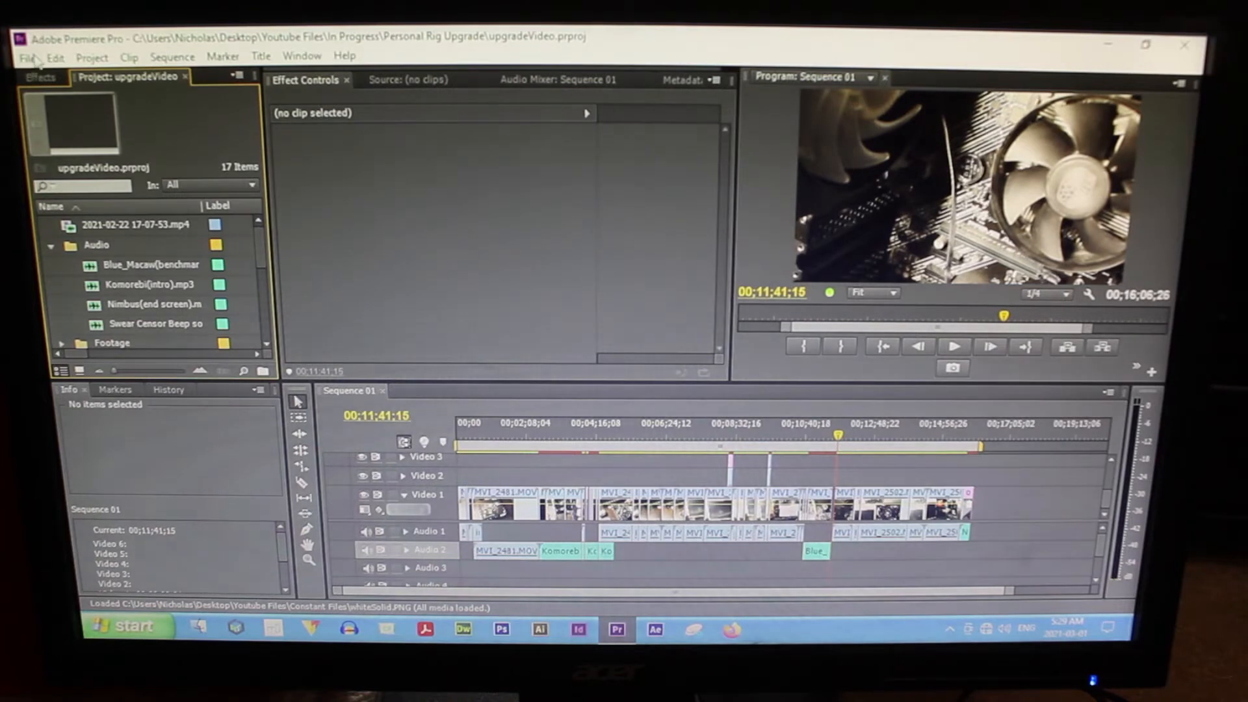
Export Sequence 01 as YouTube HD H.264, then show the Ryzen 5 3600 in Task Manager's CPU view.
{"action": "left_click", "coordinate": [27, 56]}
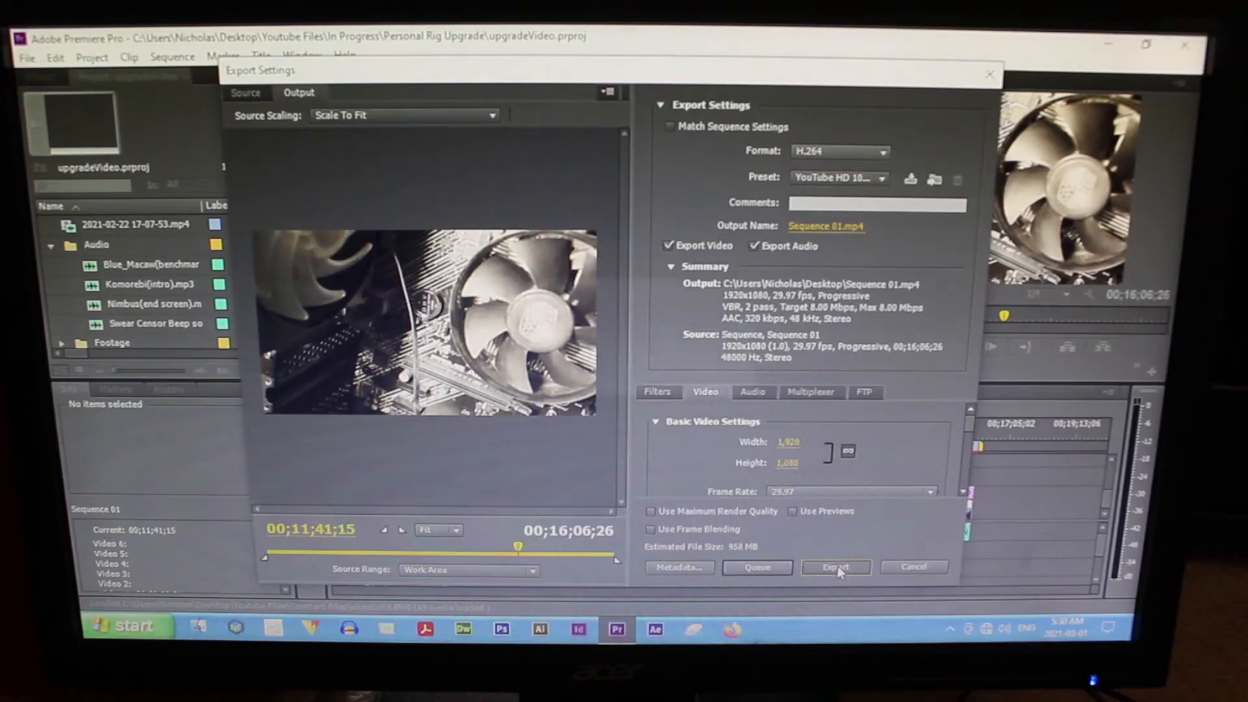
{"action": "left_click", "coordinate": [834, 567]}
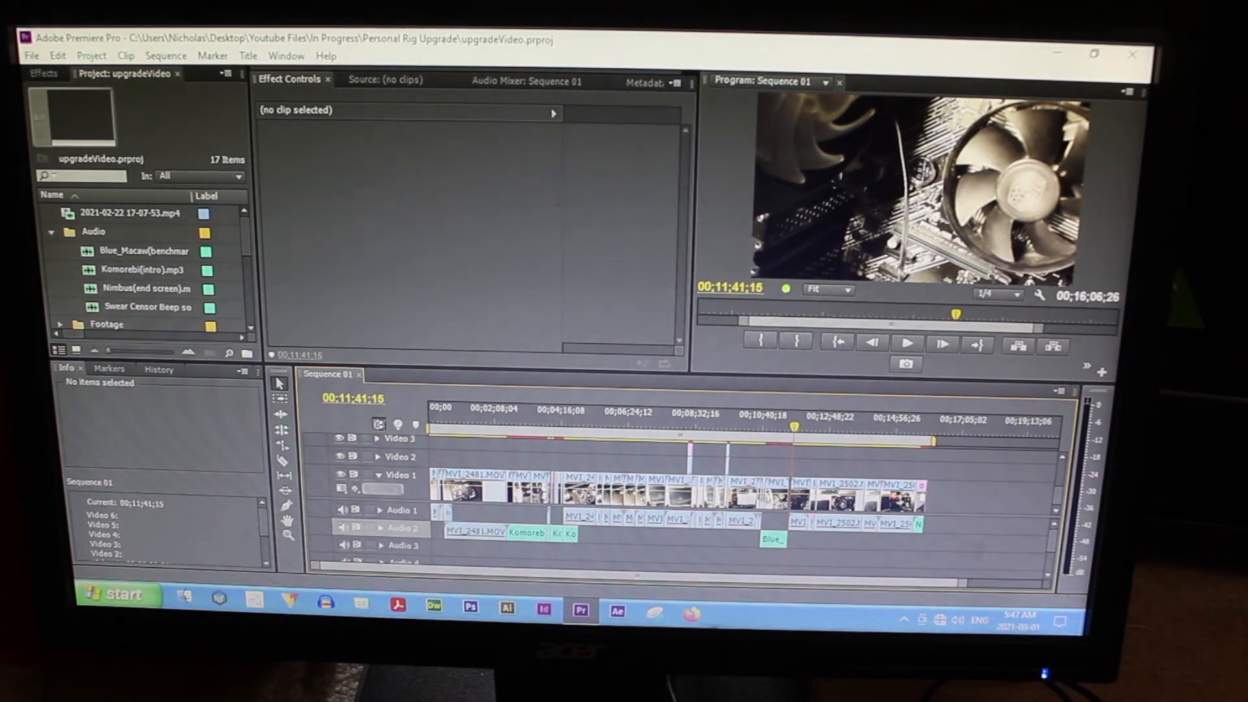
{"action": "left_click", "coordinate": [728, 593]}
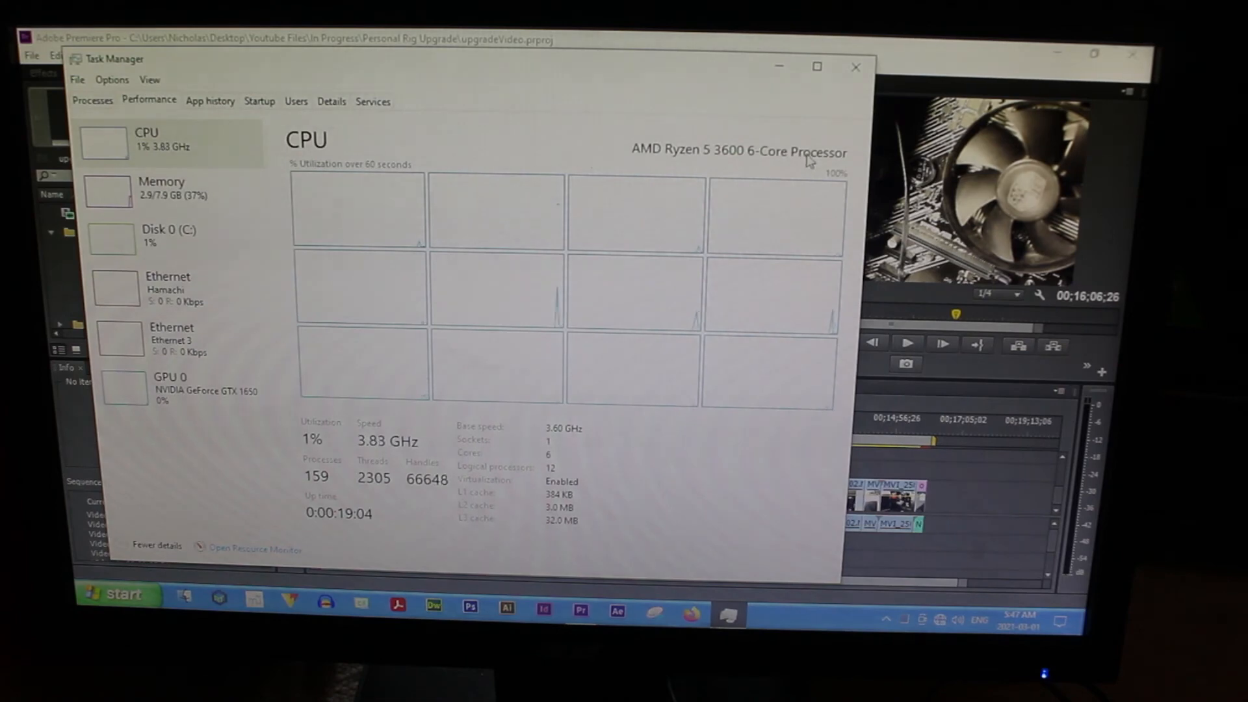